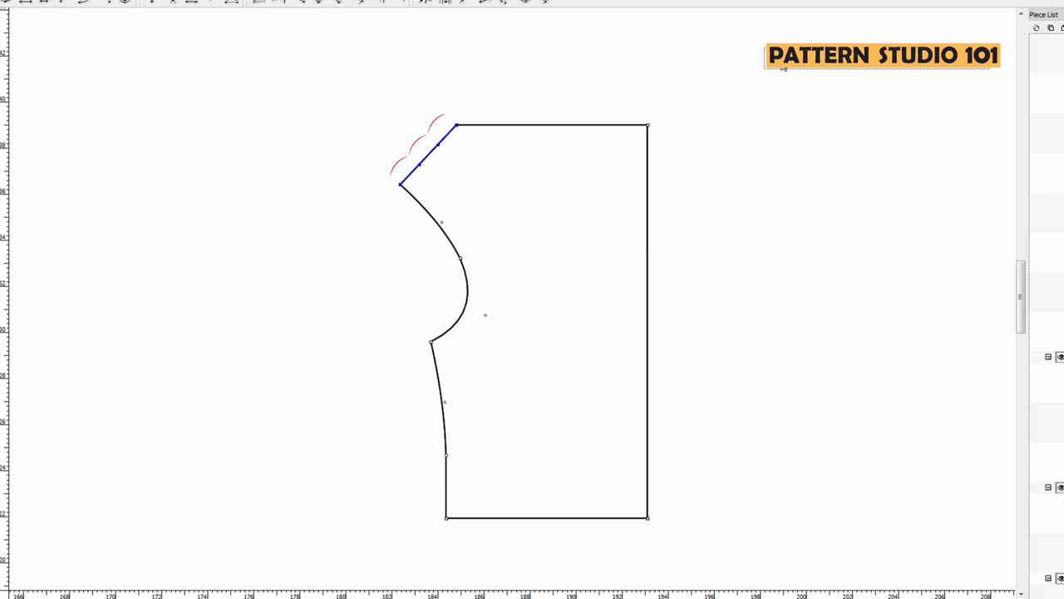
pyautogui.moveTo(804, 70)
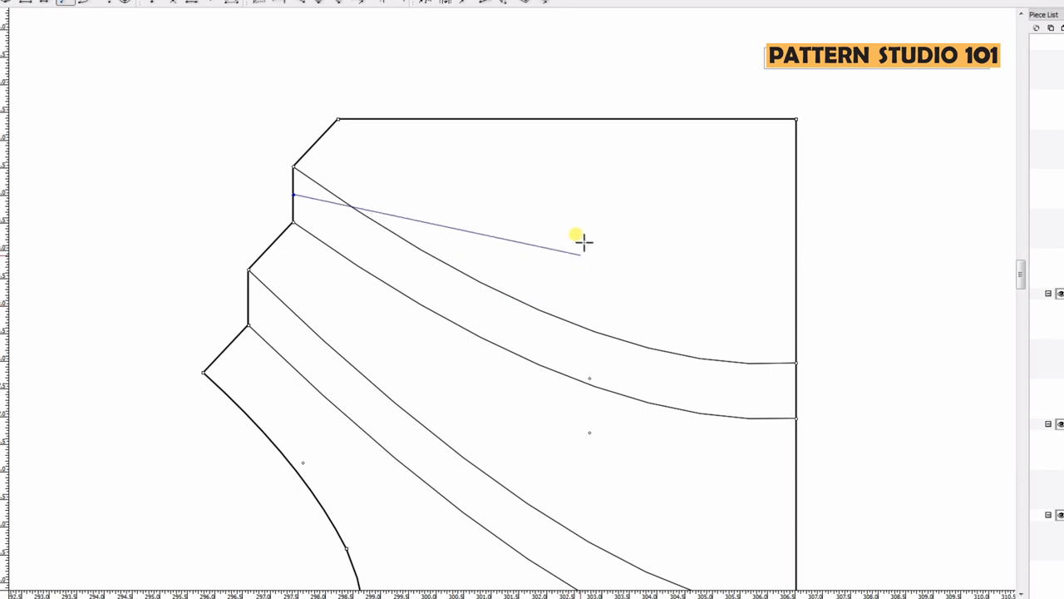
# Draw a straight pleat leg from the spread shoulder corner to the tip on the upper slash line.
pyautogui.moveTo(582, 241); pyautogui.dragTo(532, 394)
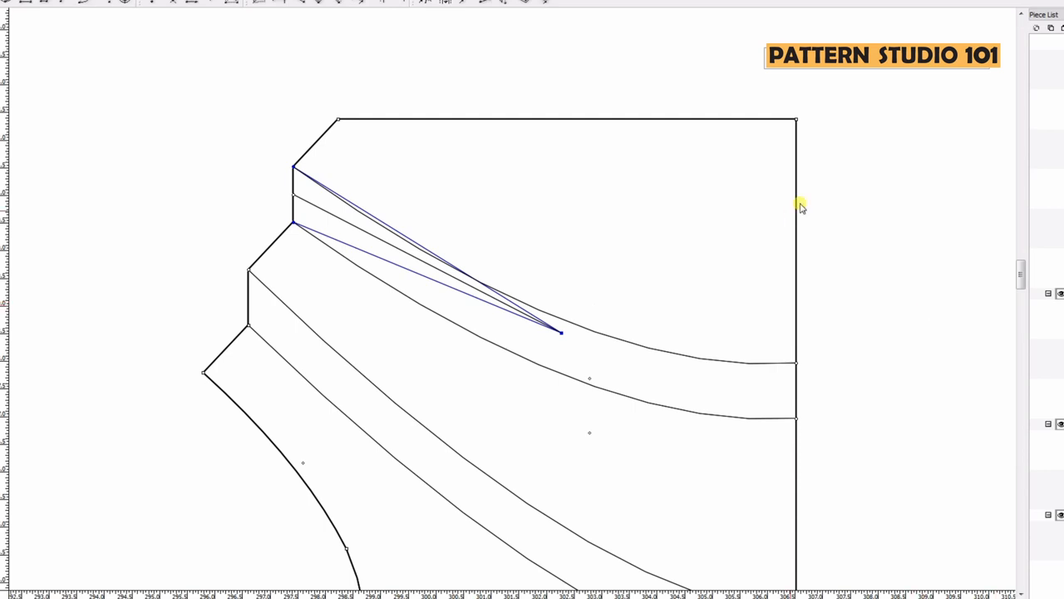
pyautogui.moveTo(418, 13)
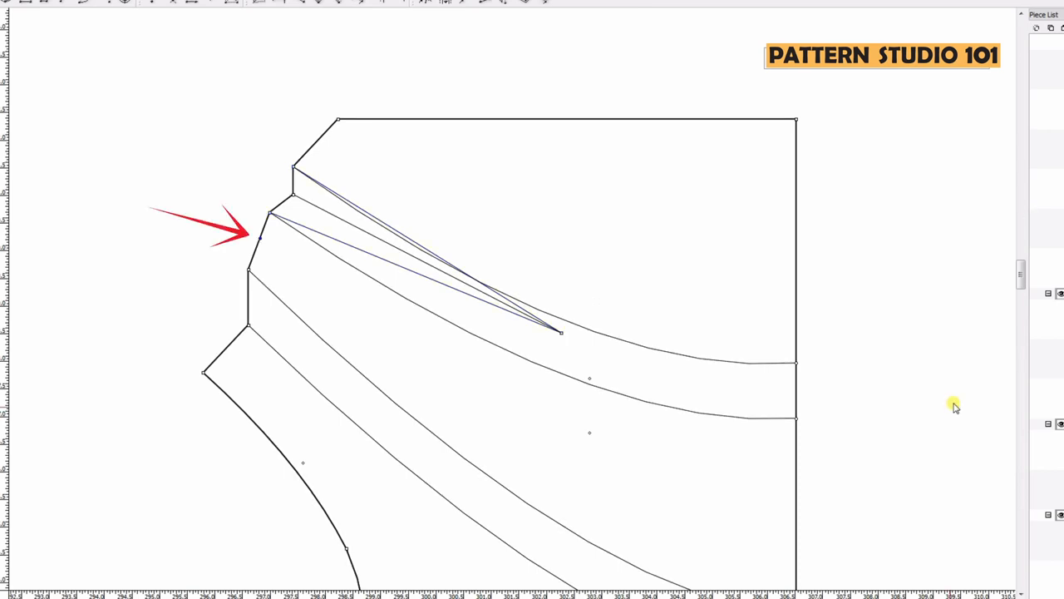
pyautogui.moveTo(1009, 378)
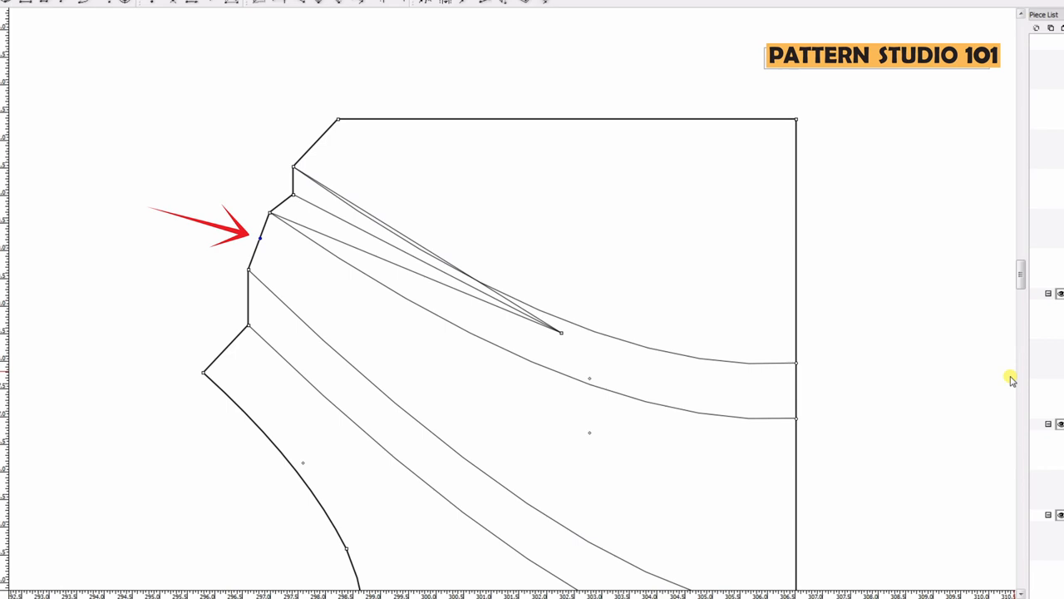
pyautogui.moveTo(1008, 348)
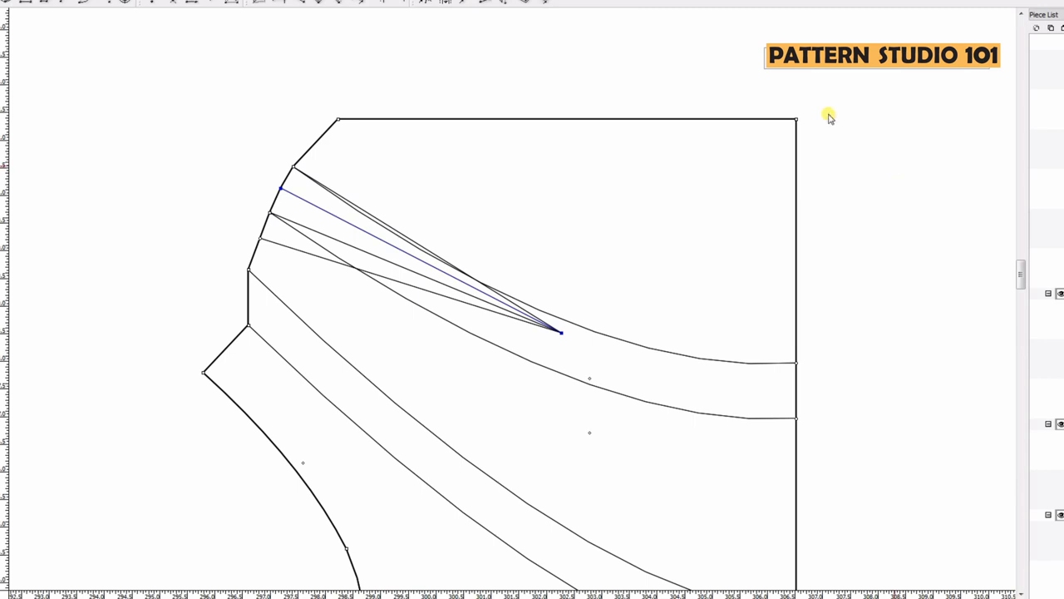
pyautogui.moveTo(774, 76)
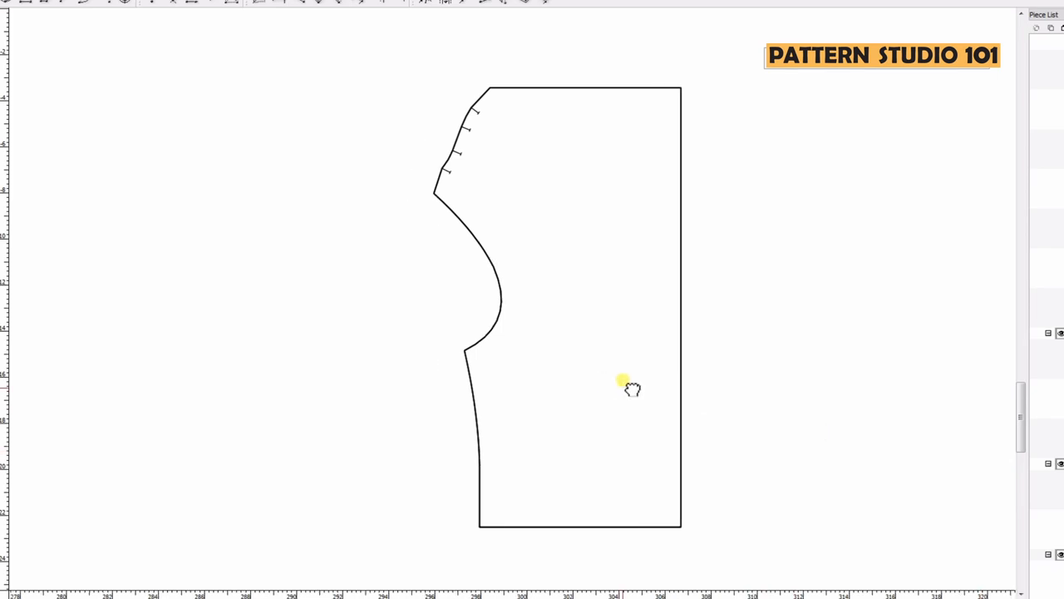
pyautogui.moveTo(632, 388); pyautogui.dragTo(642, 388)
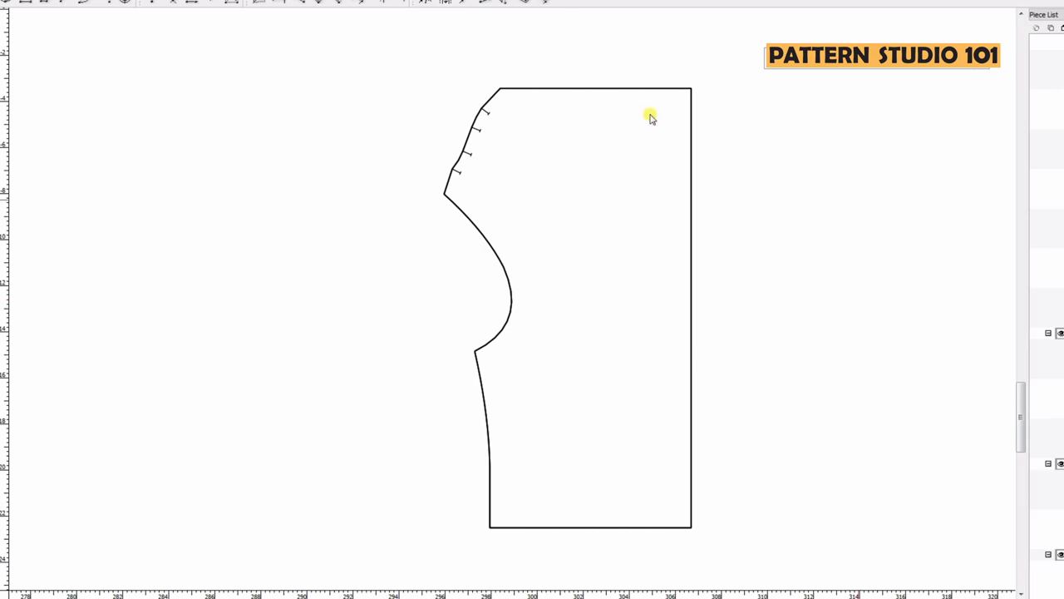
pyautogui.moveTo(631, 89)
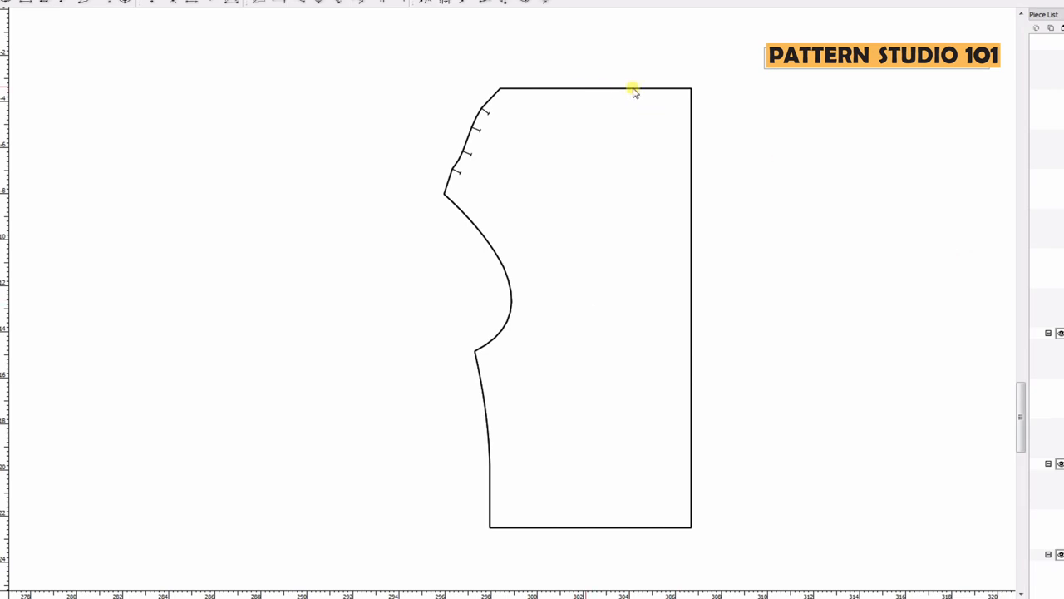